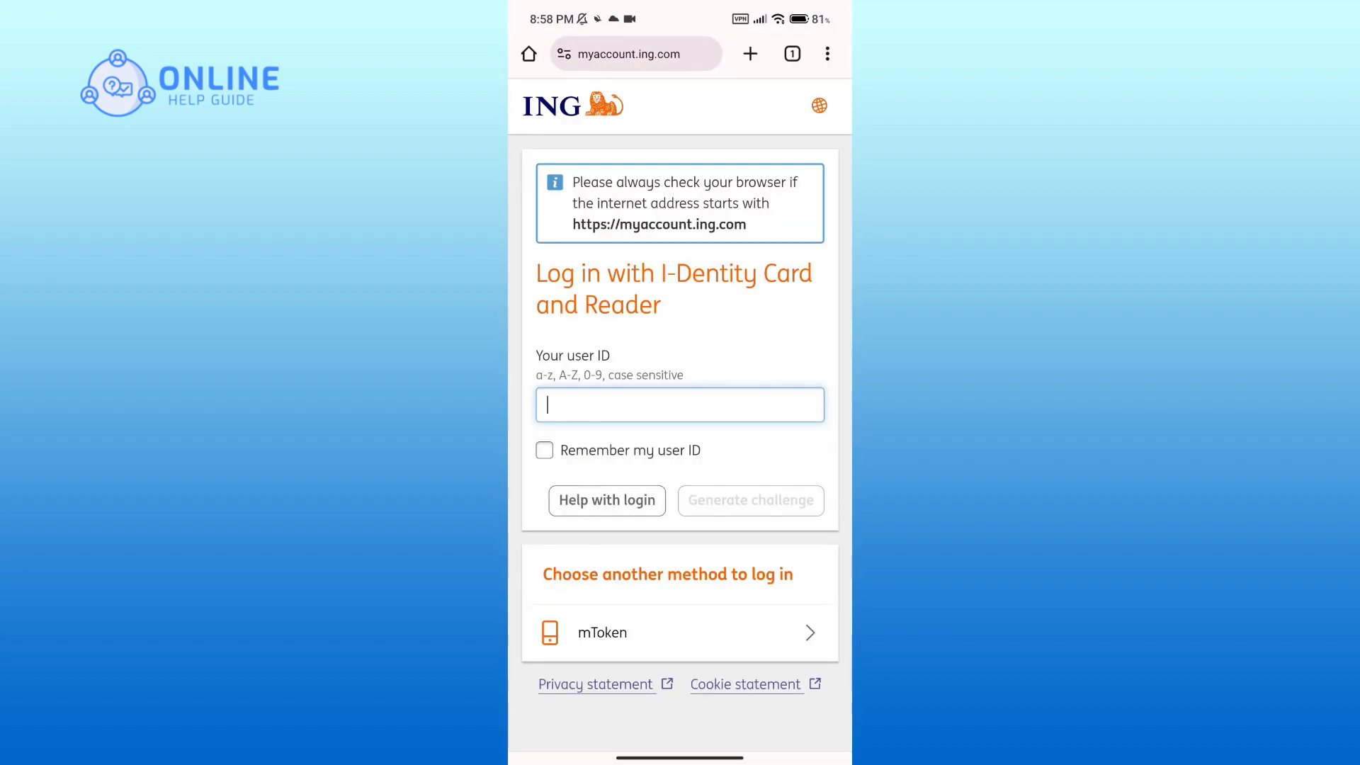
text(nishakayastha47)
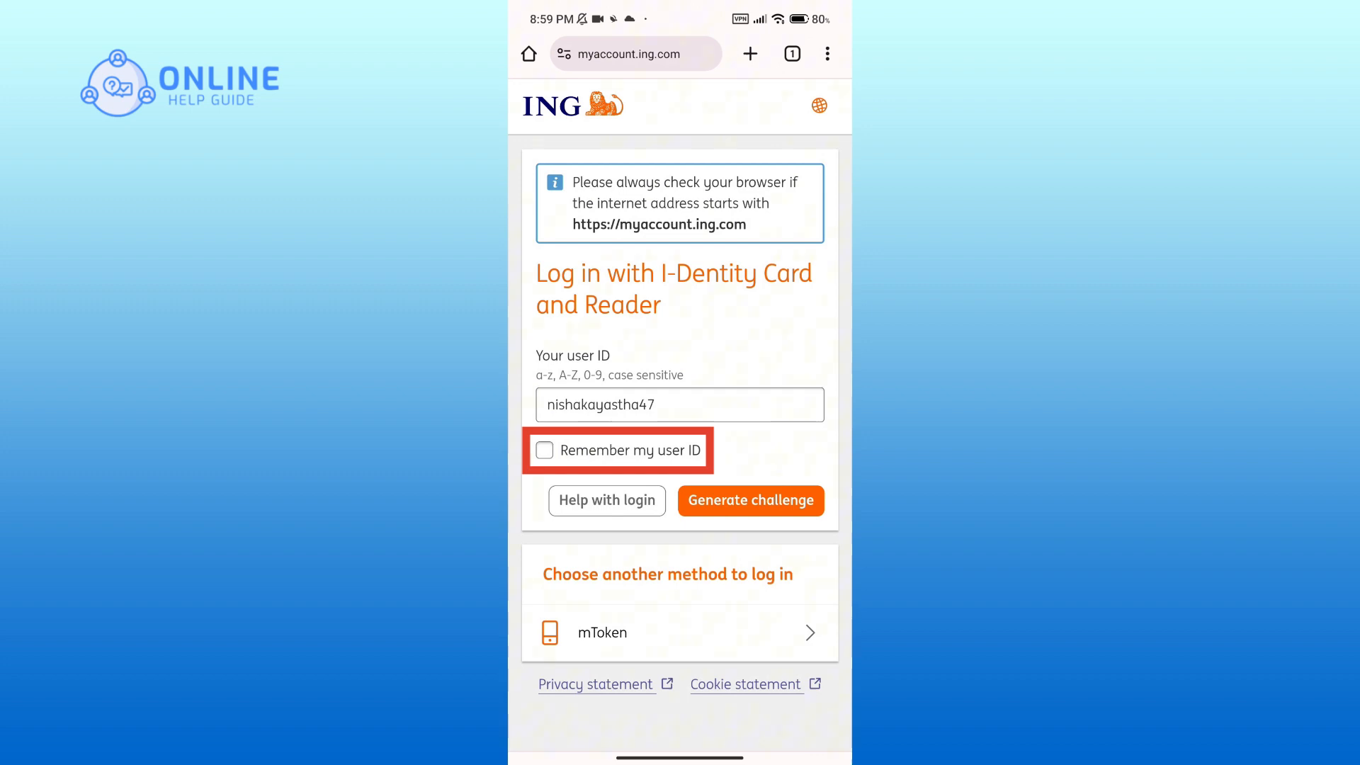
click(544, 450)
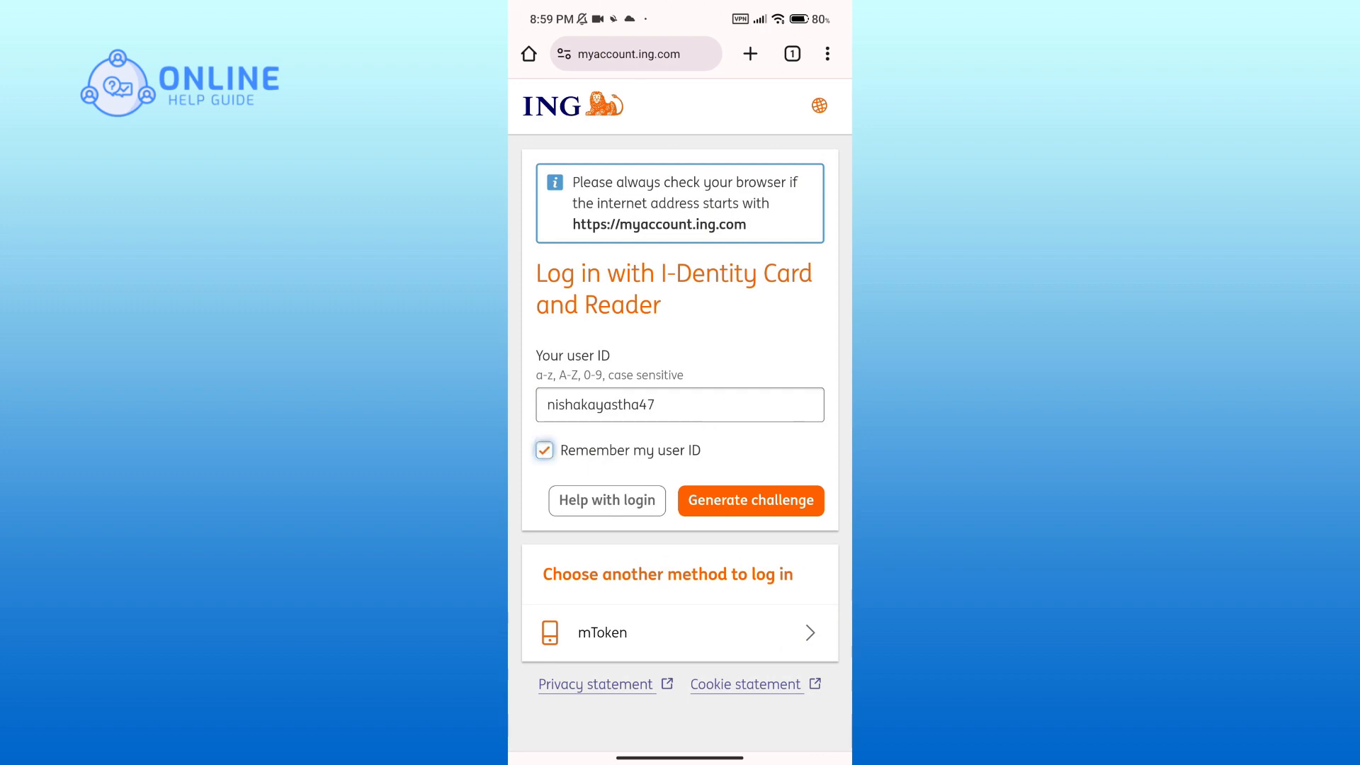
click(544, 450)
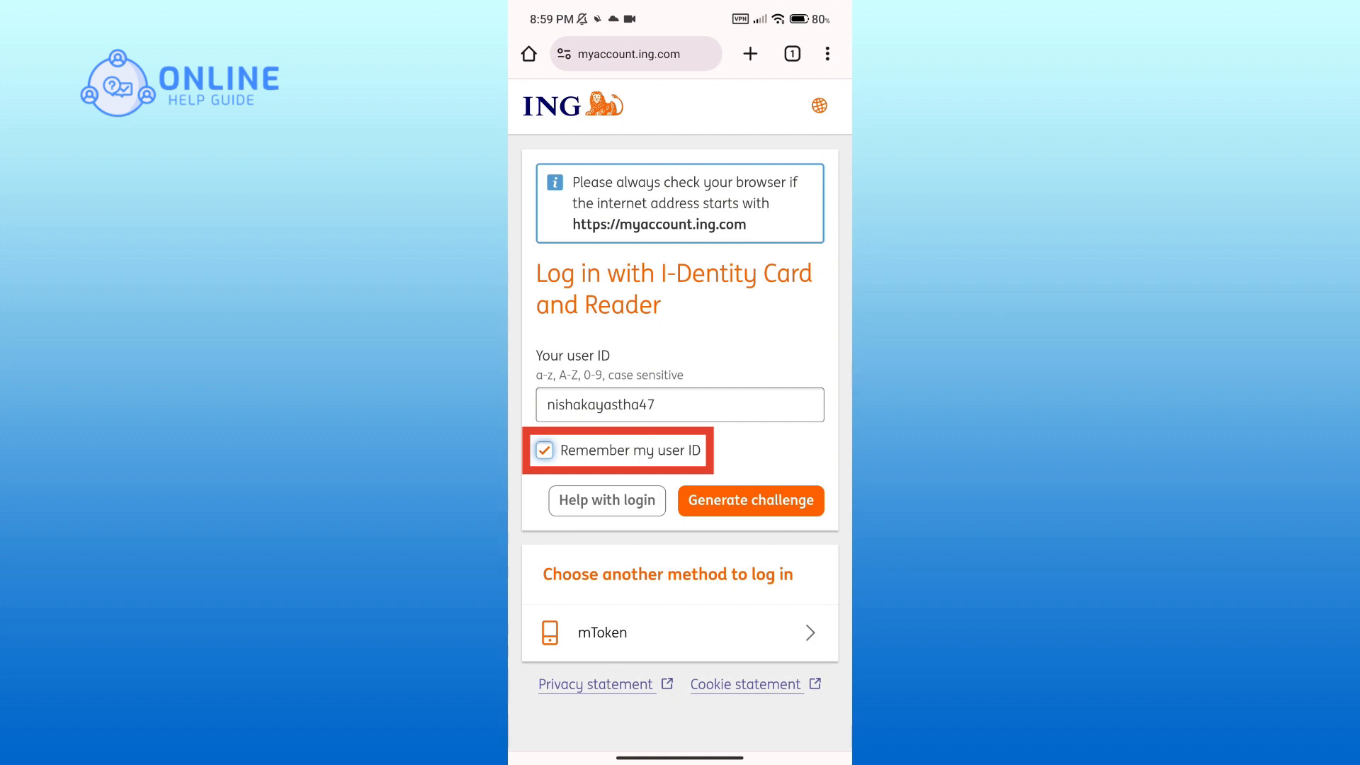
Untick 'Remember my user ID' and generate the login challenge code
click(544, 450)
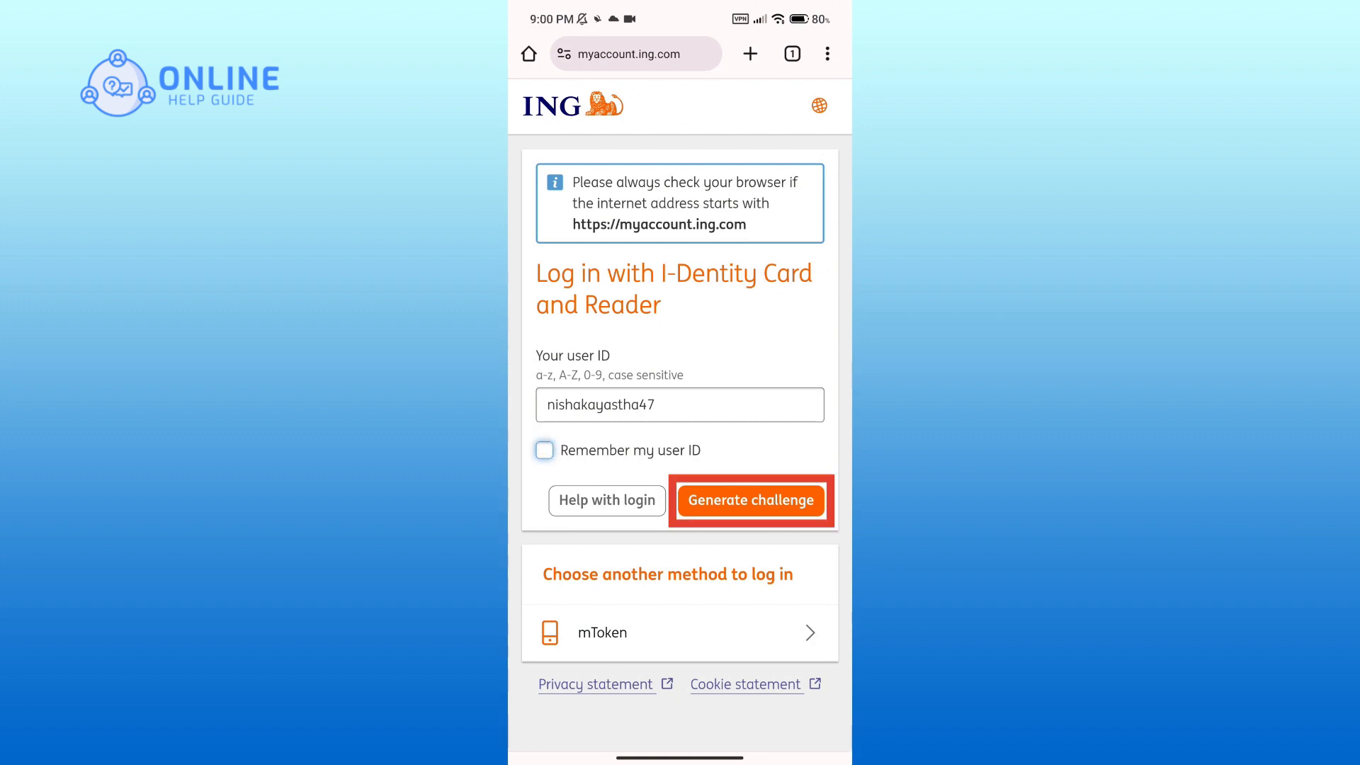
click(751, 500)
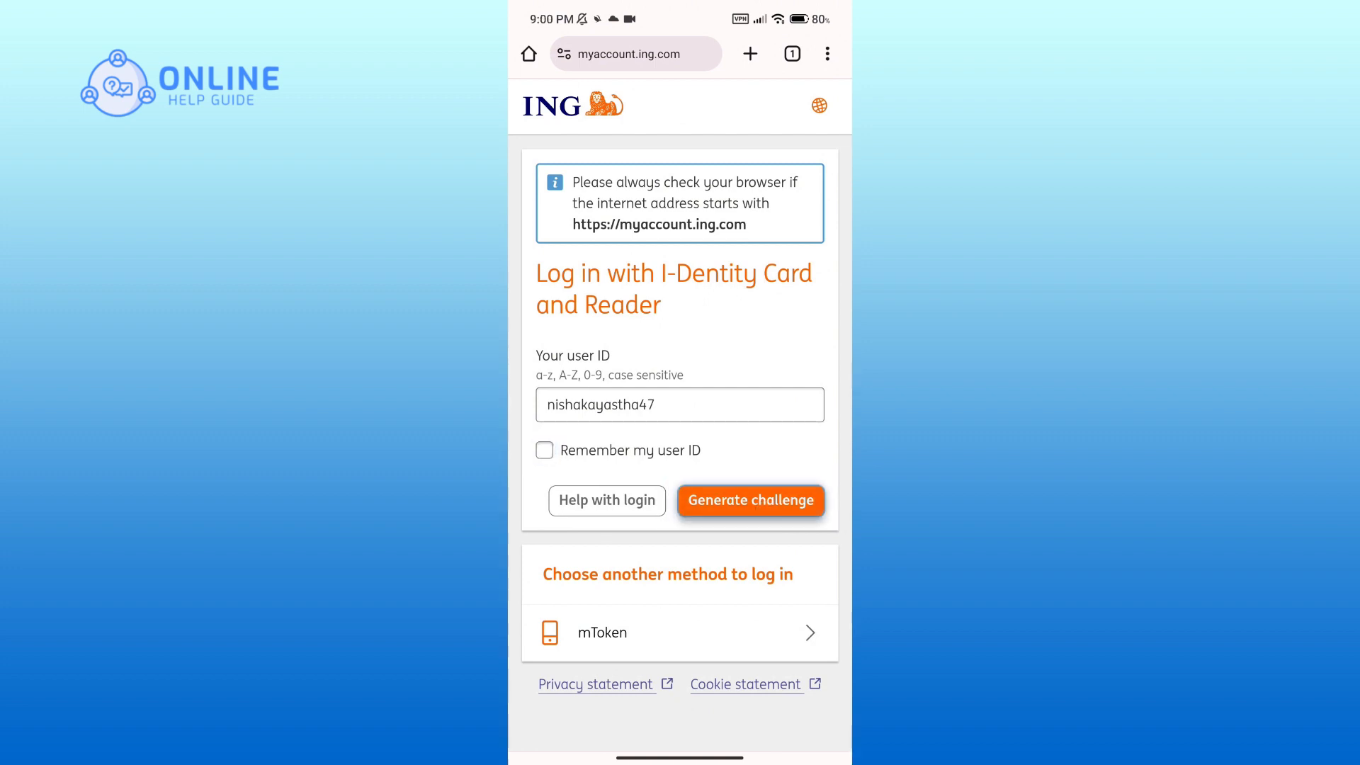
click(750, 500)
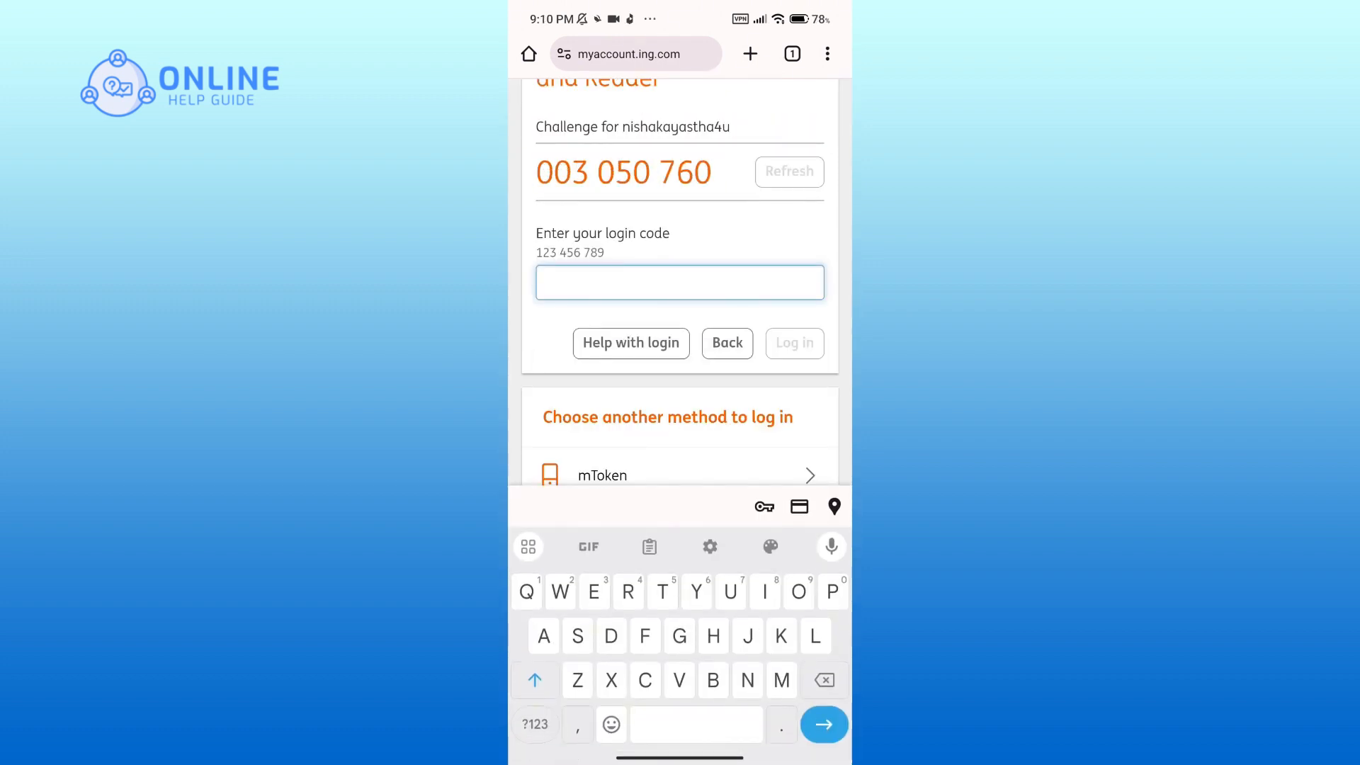
Dismiss the keyboard and choose the mToken login method
click(680, 282)
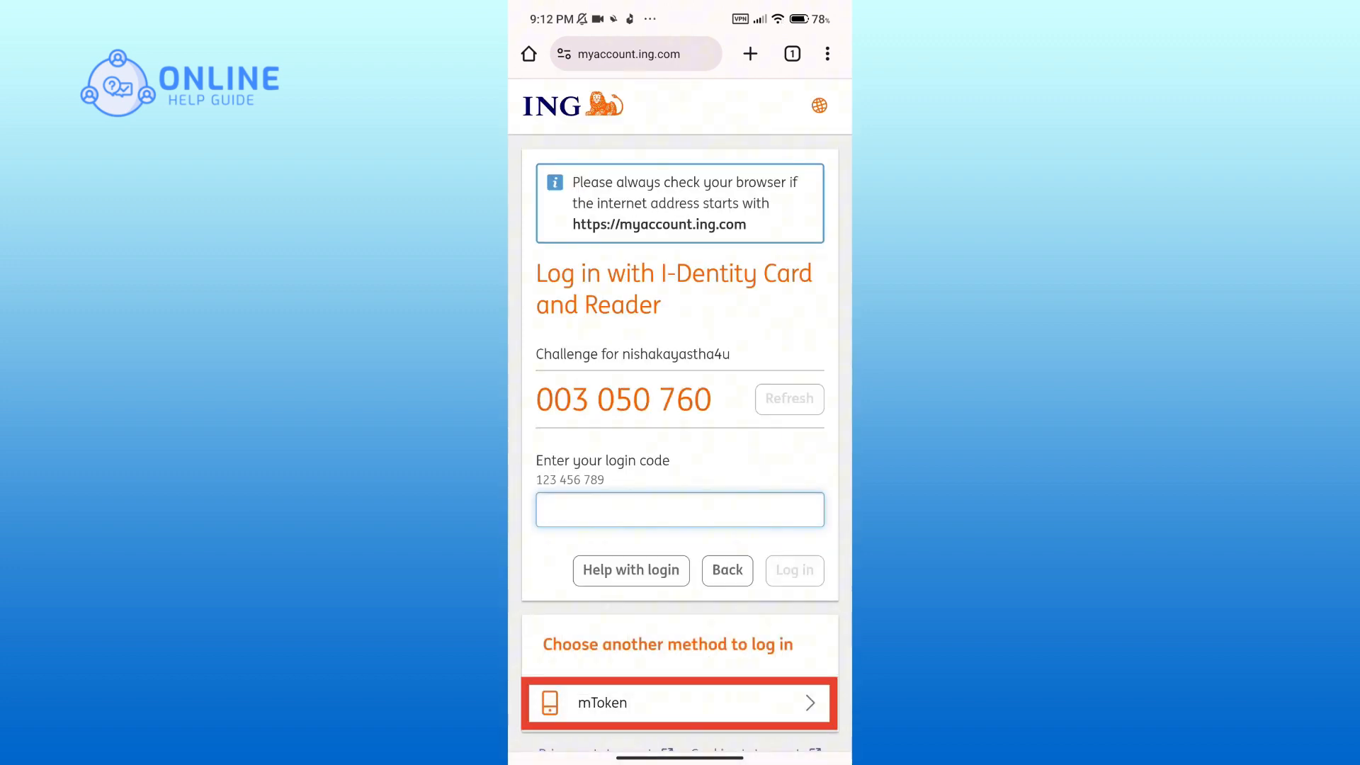
click(679, 702)
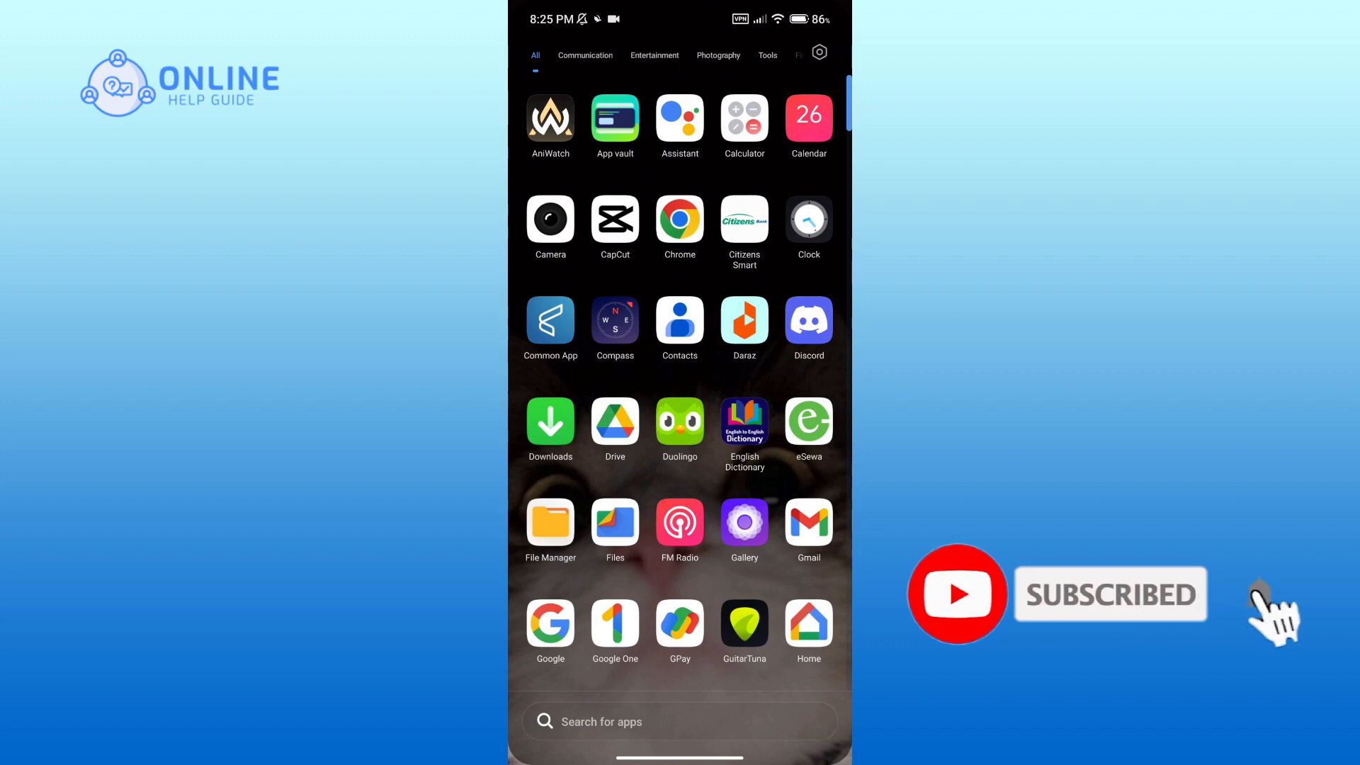
Tap on the Android app drawer listing installed apps
click(1258, 604)
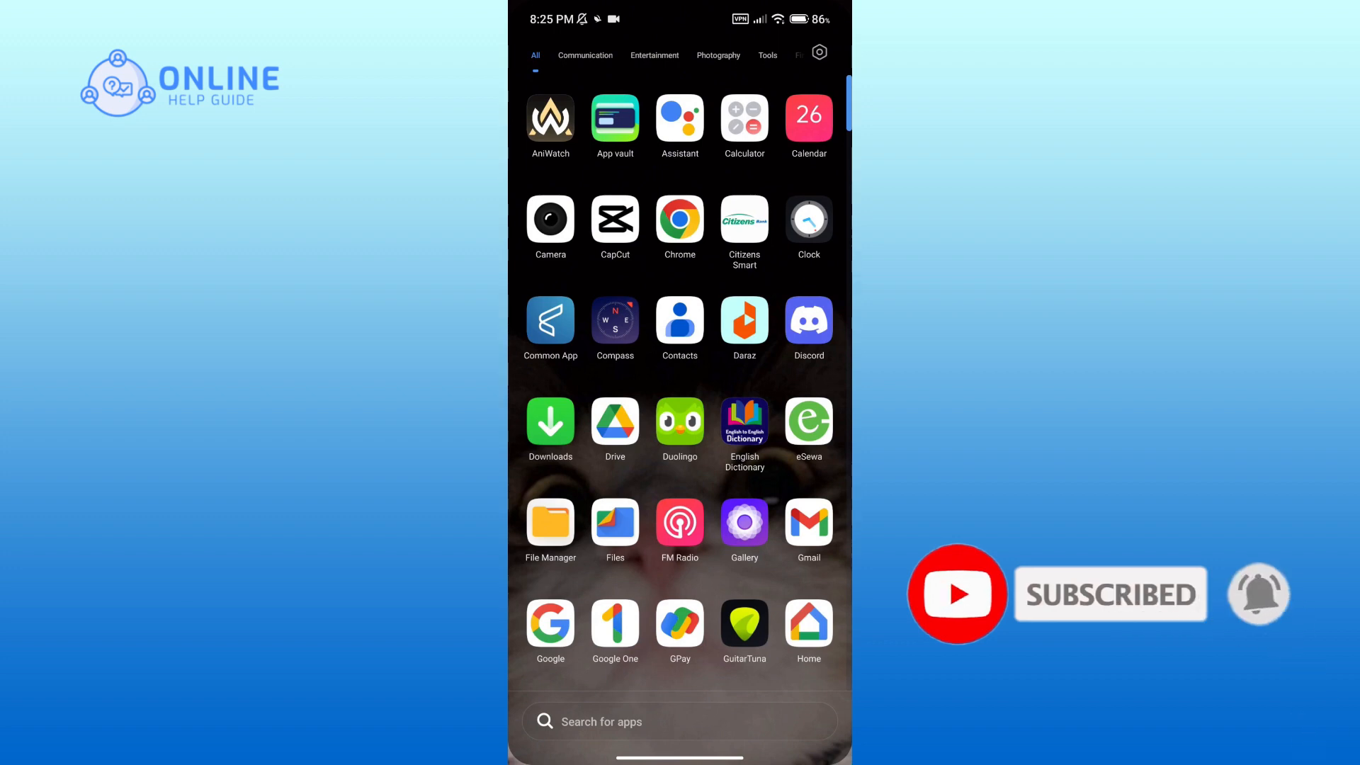